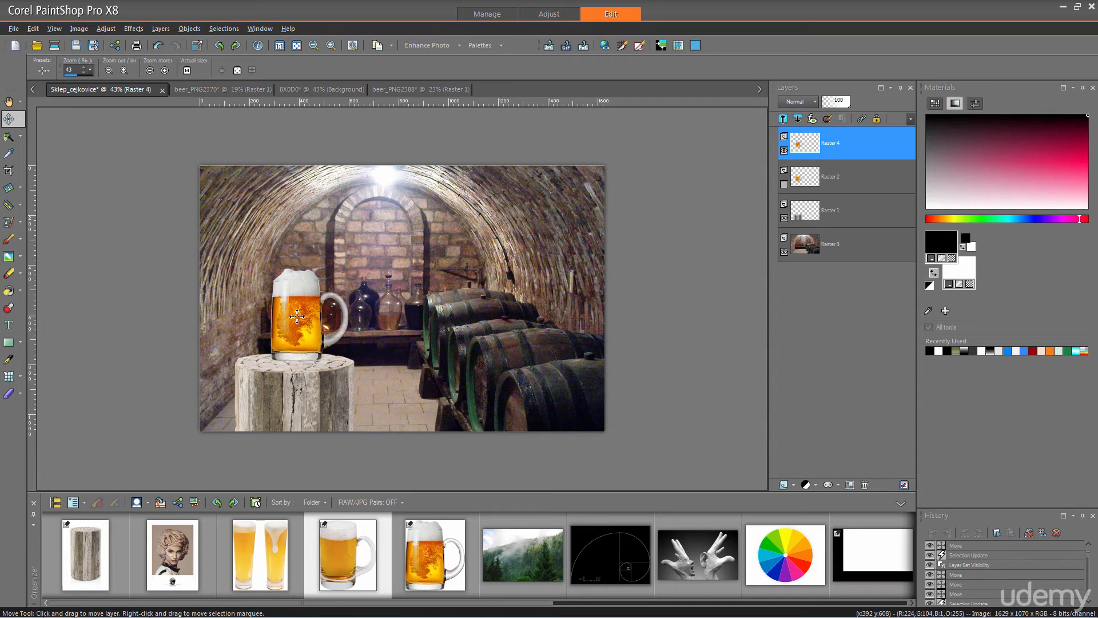
Step: Nudge the orange beer overlay (Raster 4) so it lines up inside the glass mug
drag(297, 319, 292, 323)
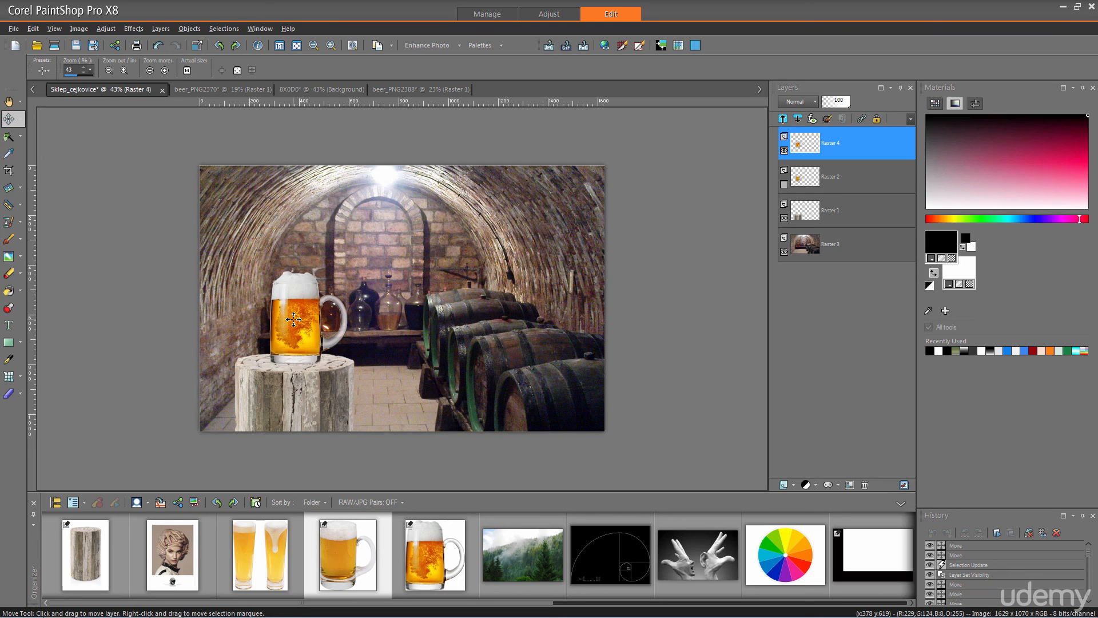